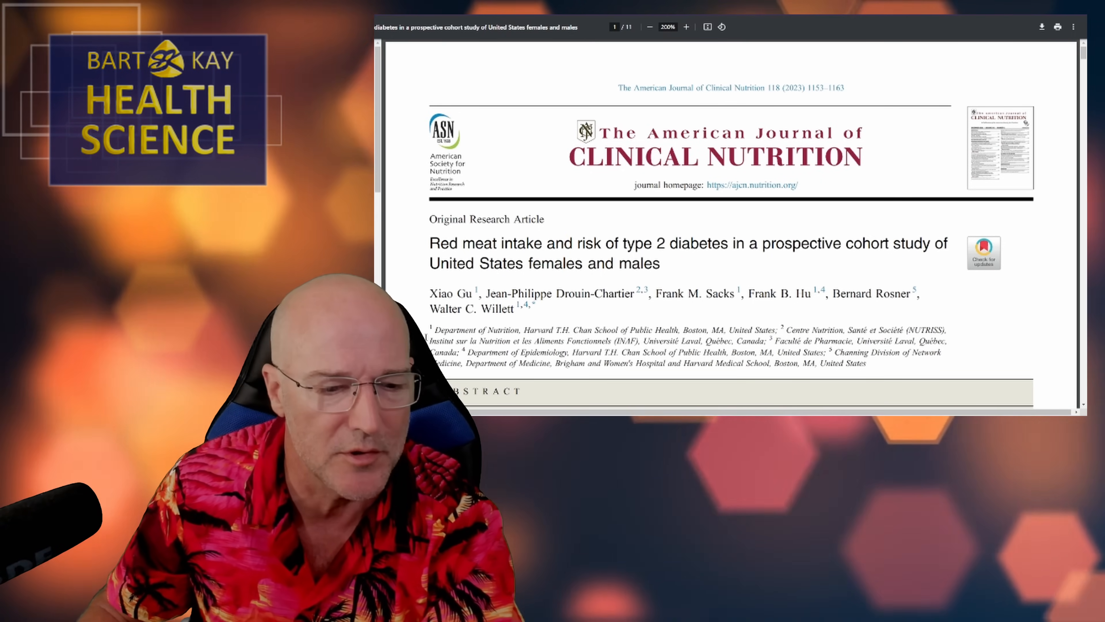
scroll(down, 3)
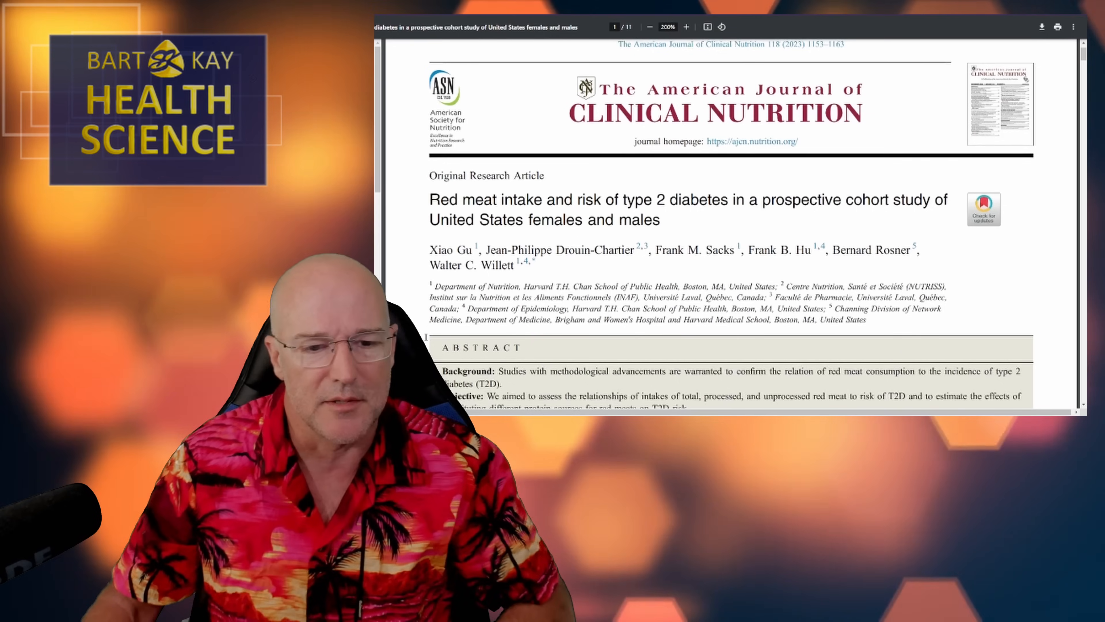
scroll(down, 3)
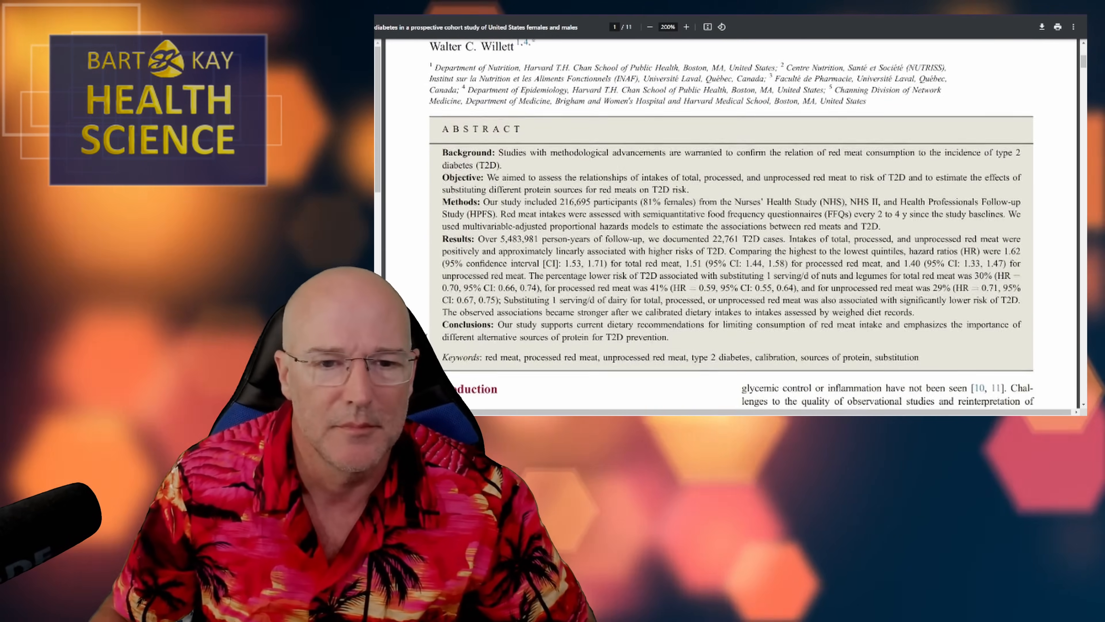
scroll(down, 3)
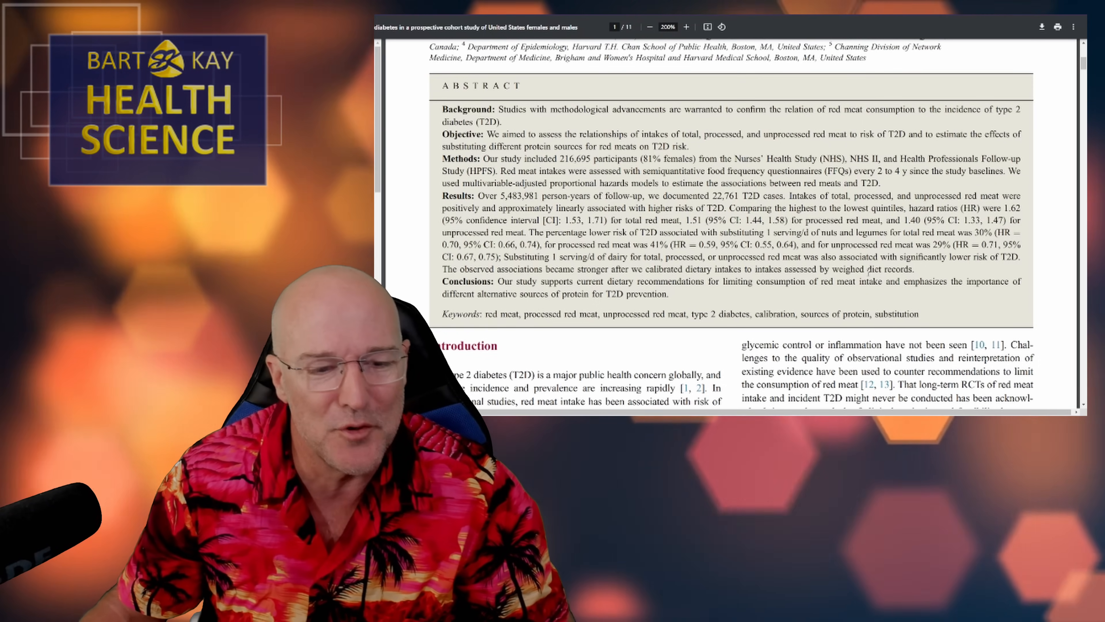
scroll(down, 3)
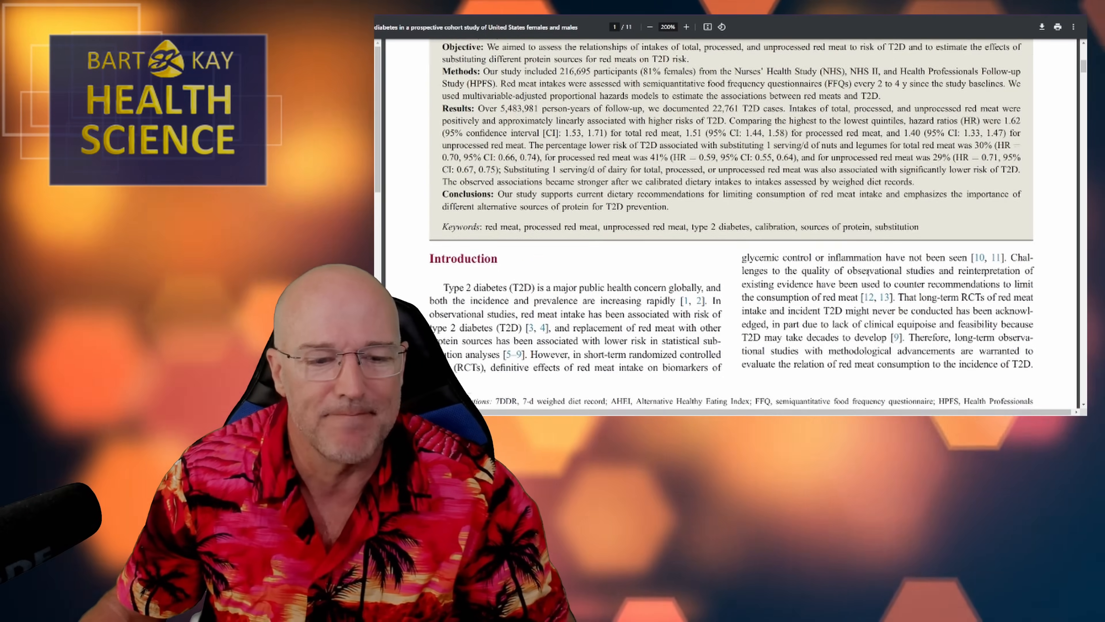
scroll(down, 3)
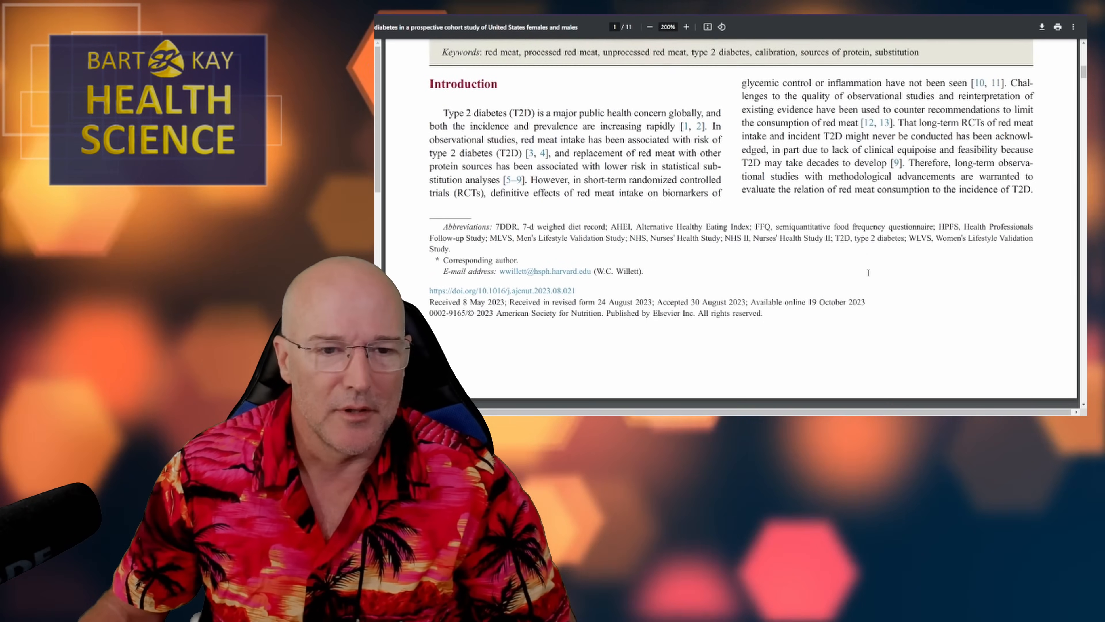
scroll(down, 3)
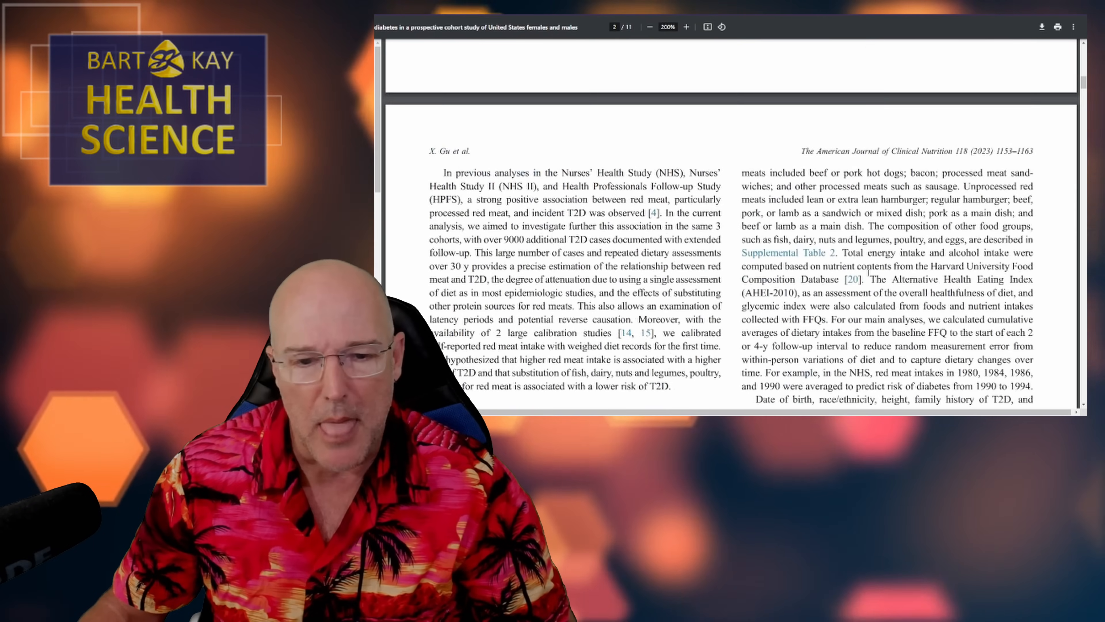
scroll(down, 3)
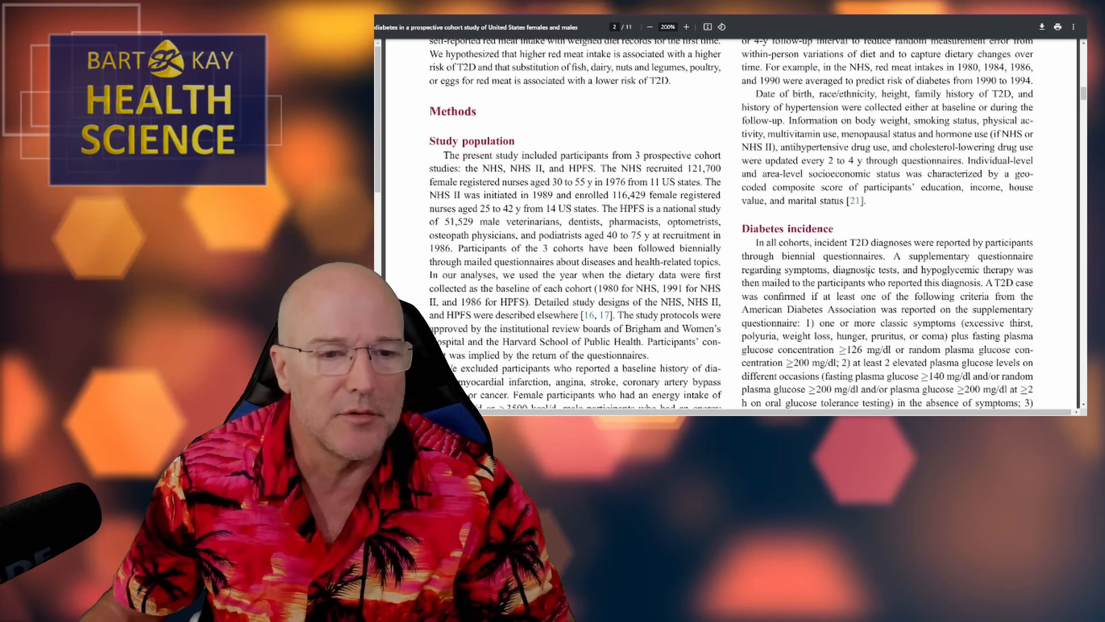
scroll(down, 3)
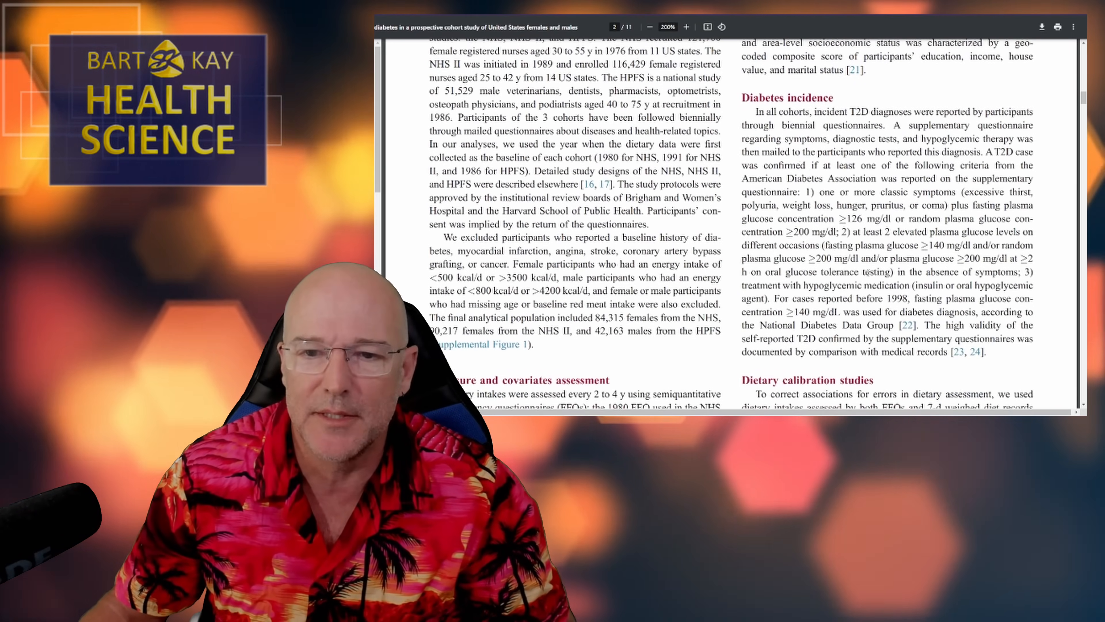
scroll(down, 3)
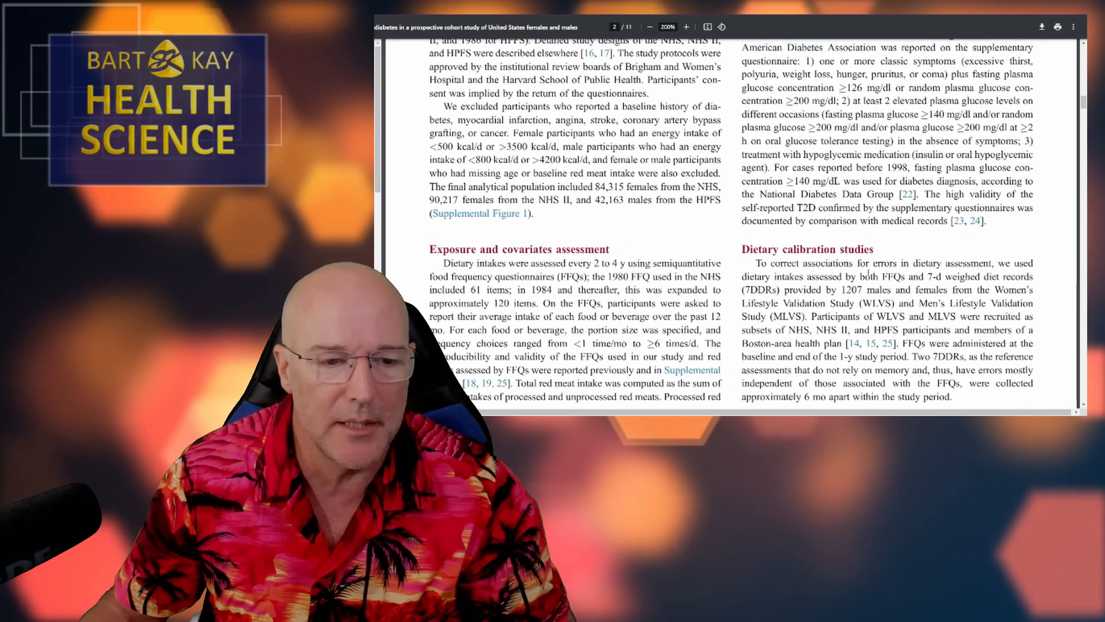
scroll(down, 3)
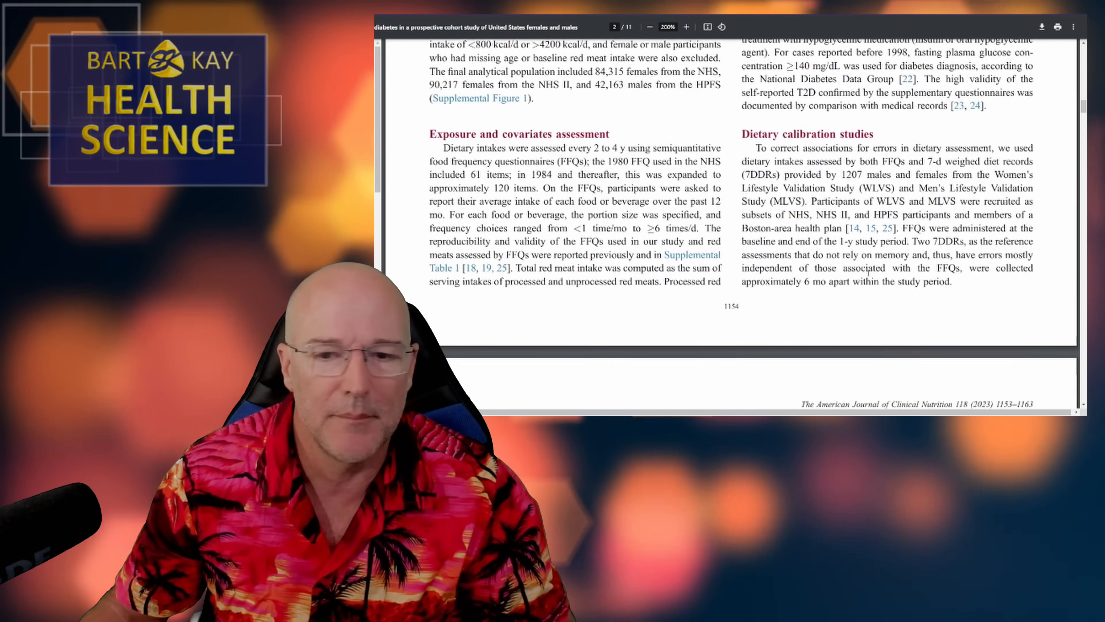
scroll(down, 3)
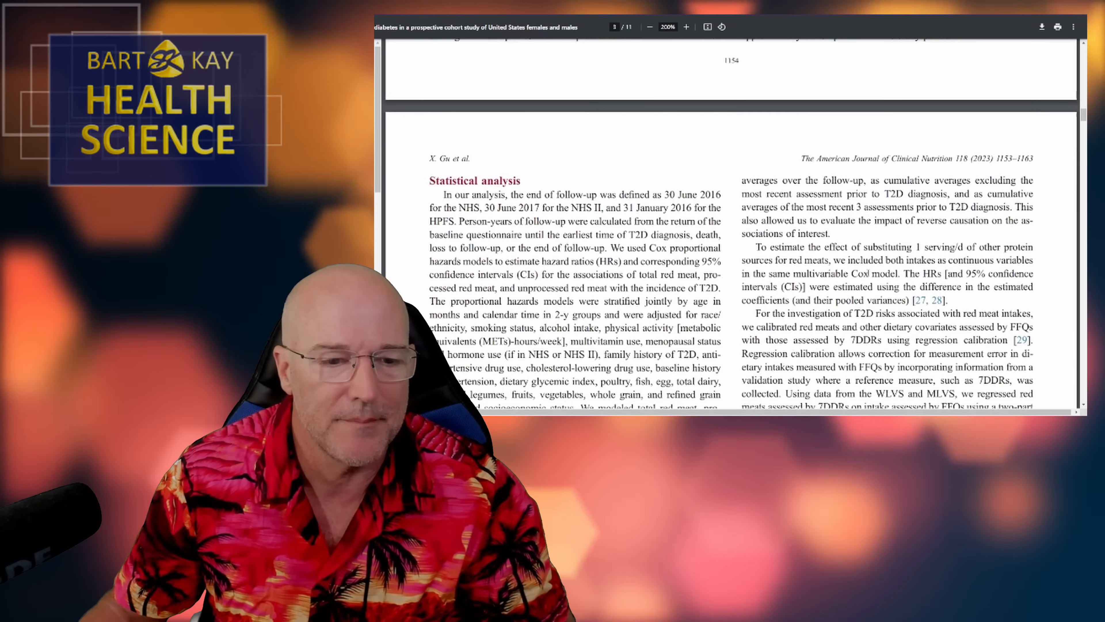
scroll(down, 3)
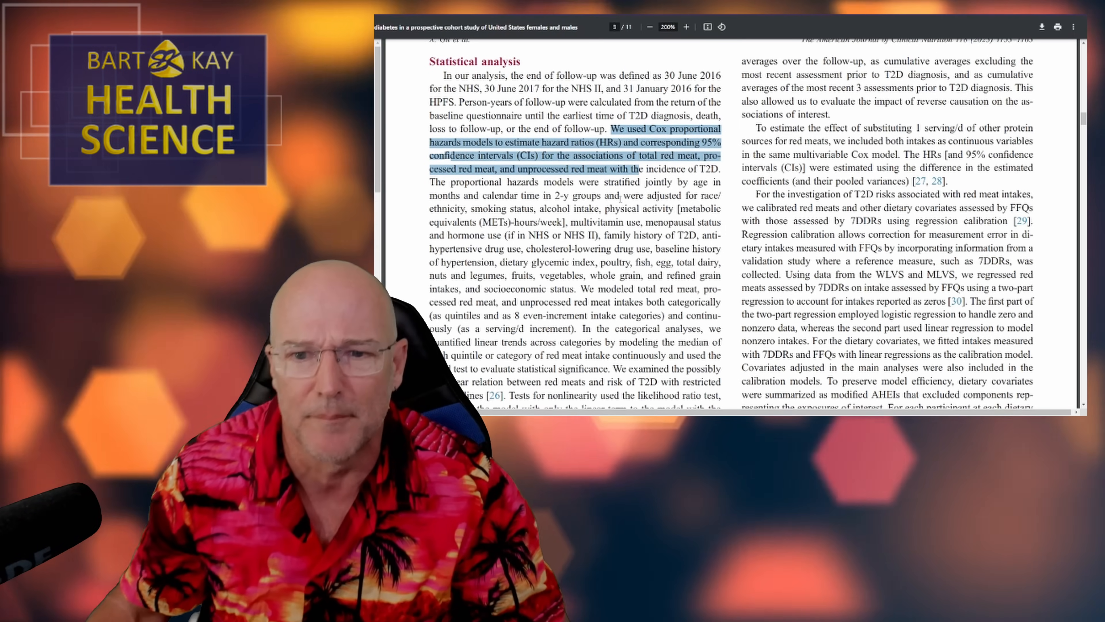
scroll(down, 3)
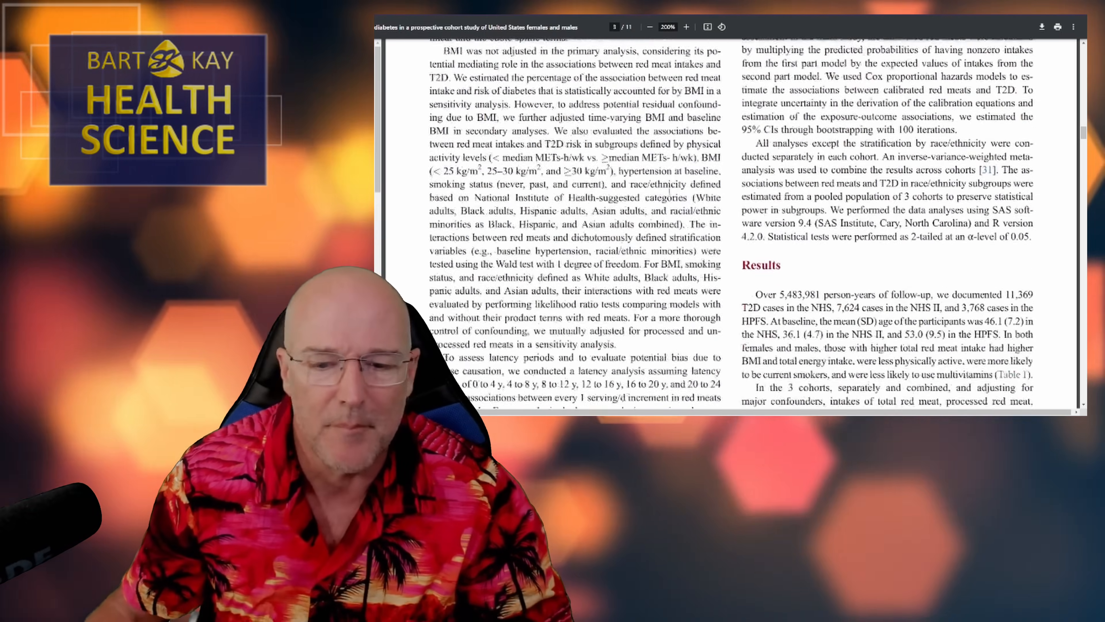
scroll(down, 3)
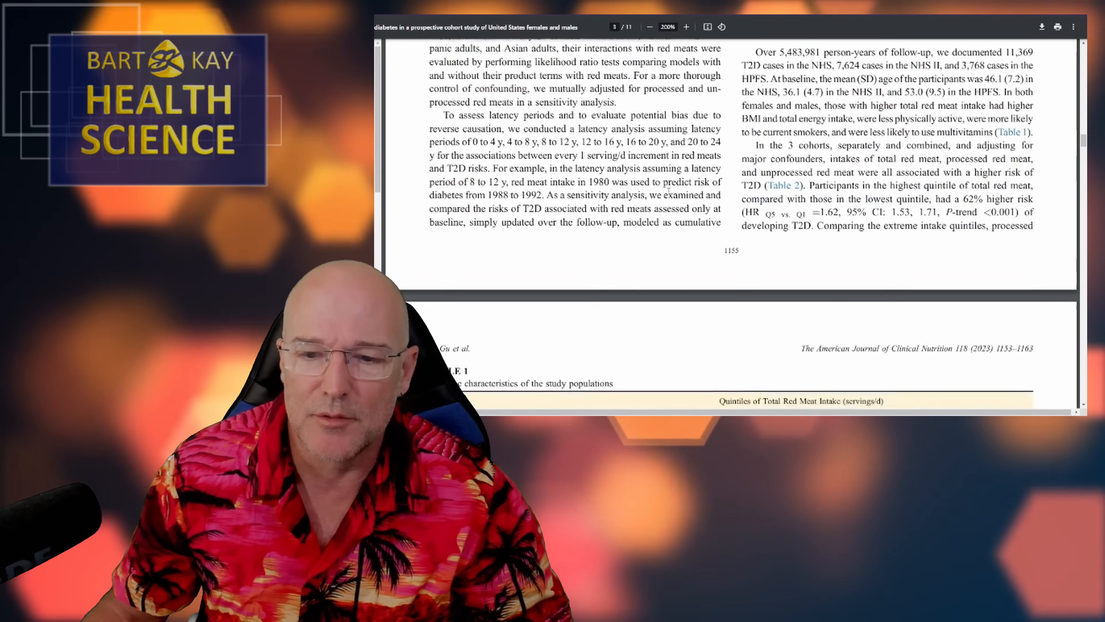
scroll(down, 3)
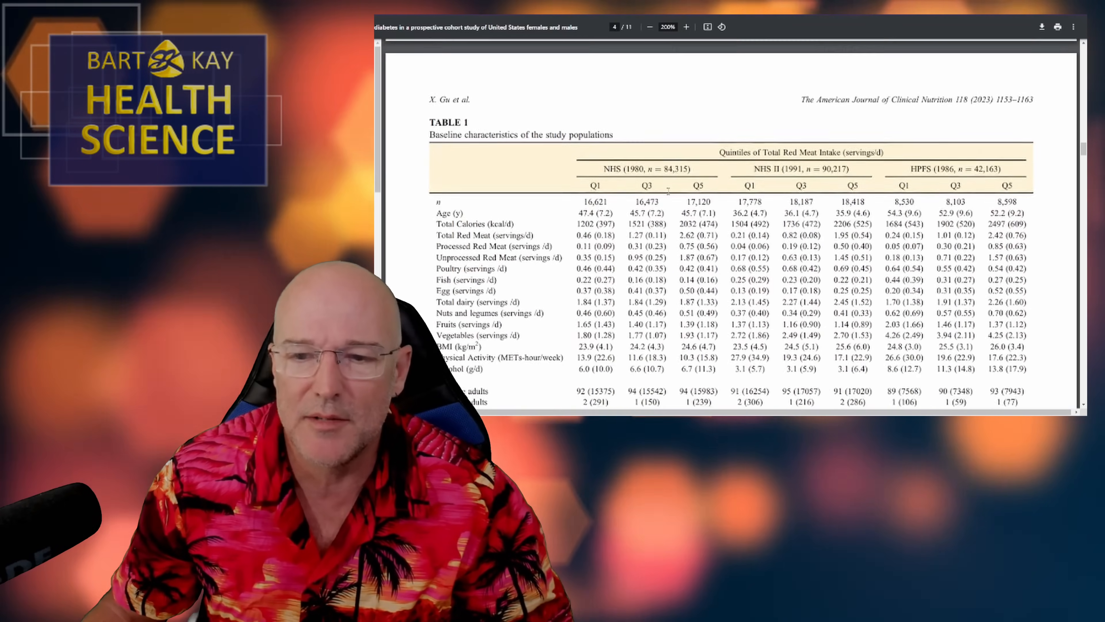
scroll(down, 3)
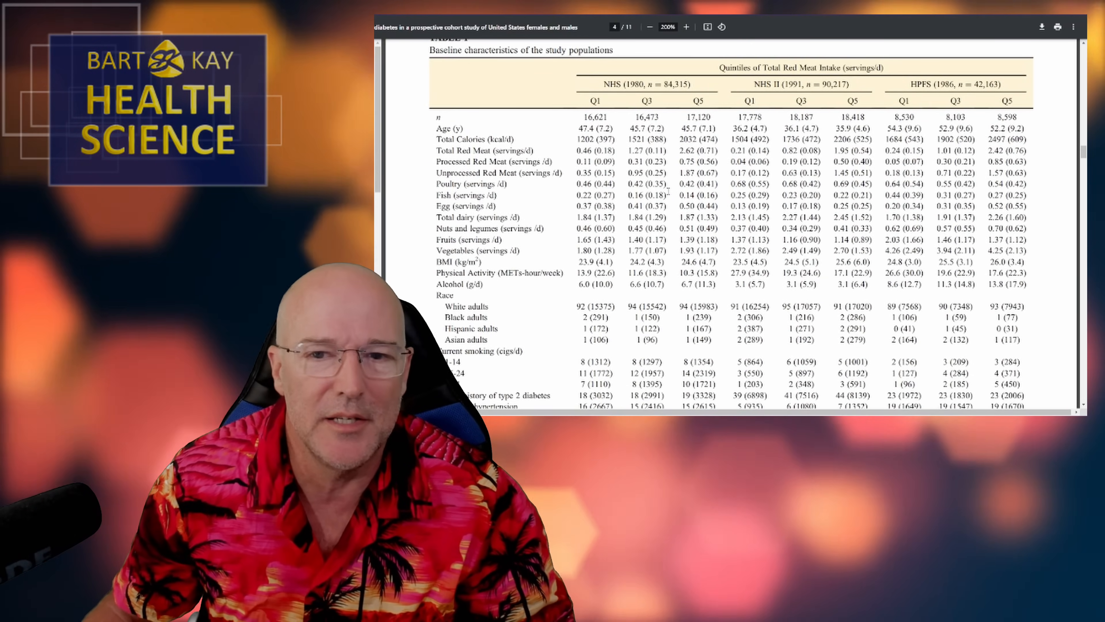
scroll(up, 3)
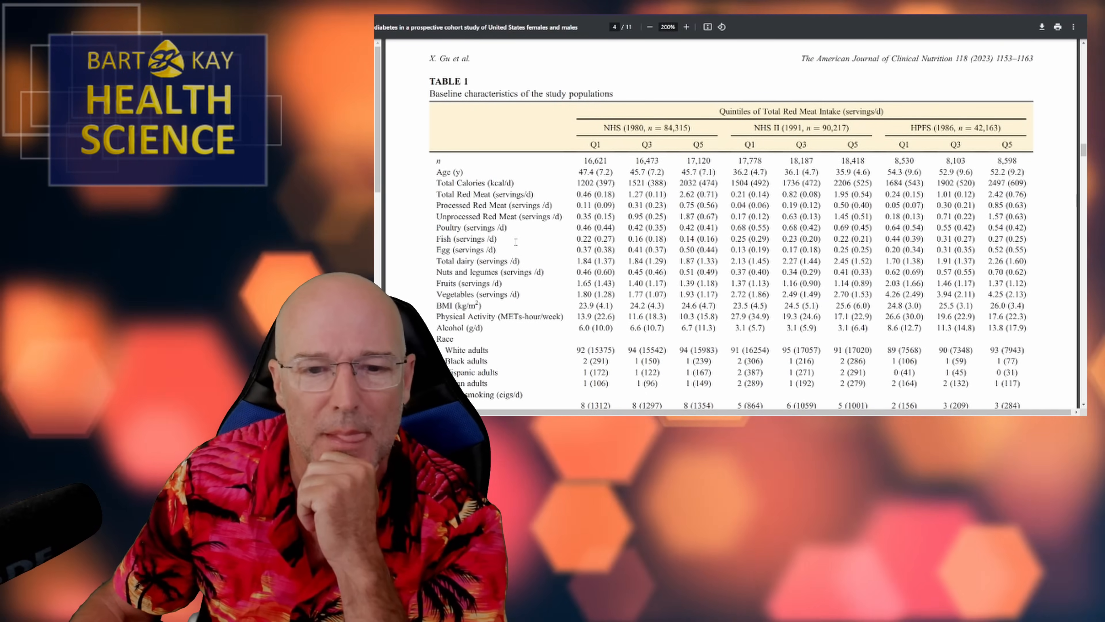
scroll(down, 3)
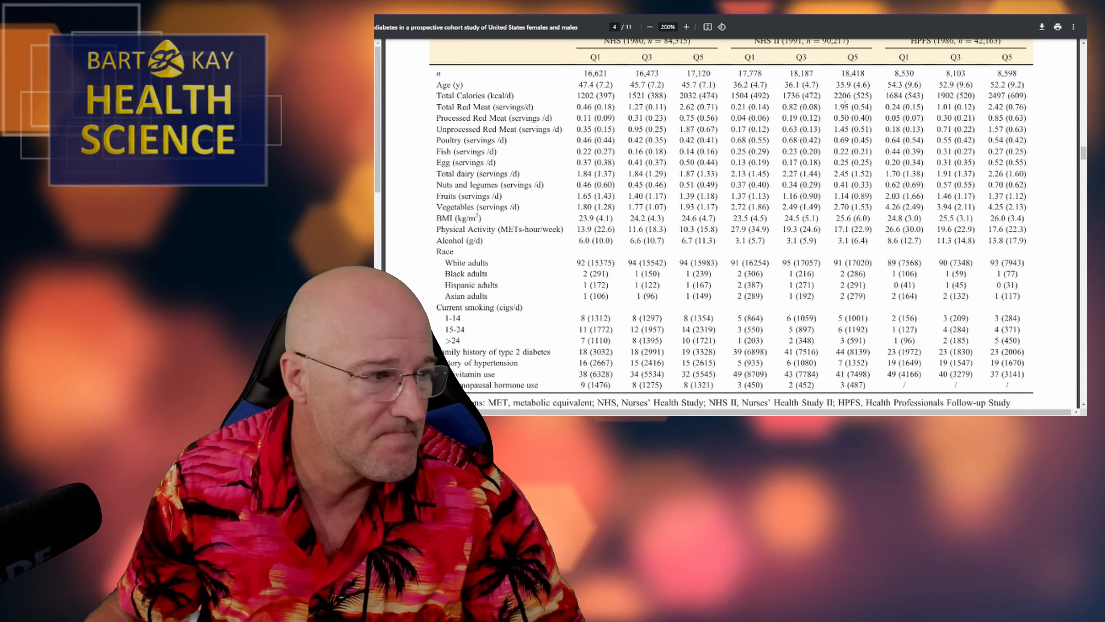
scroll(down, 3)
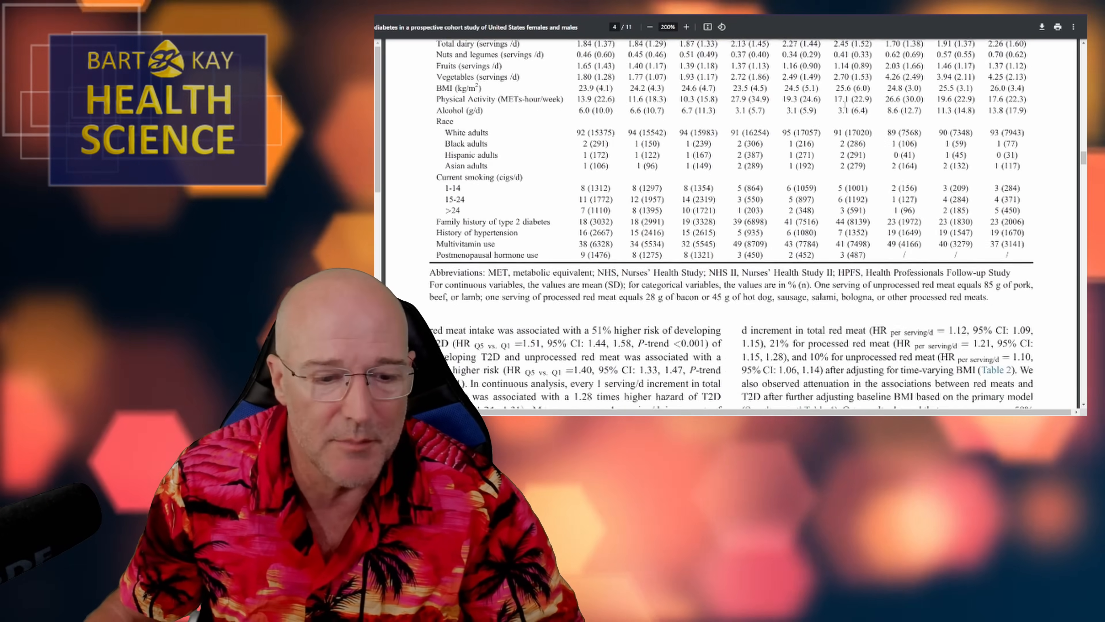
scroll(down, 3)
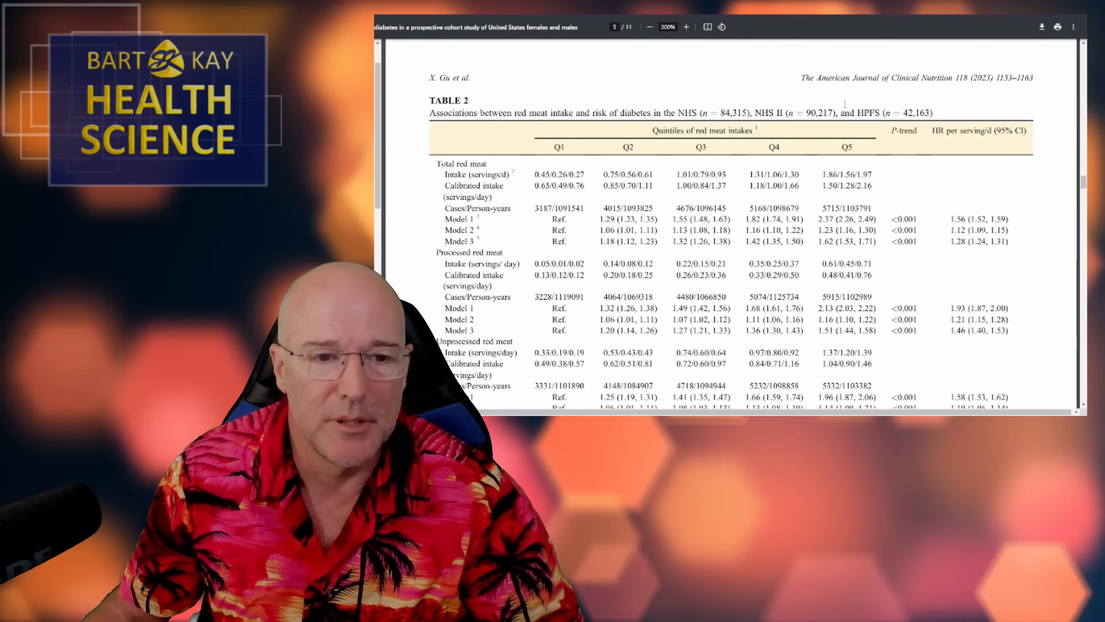
scroll(down, 3)
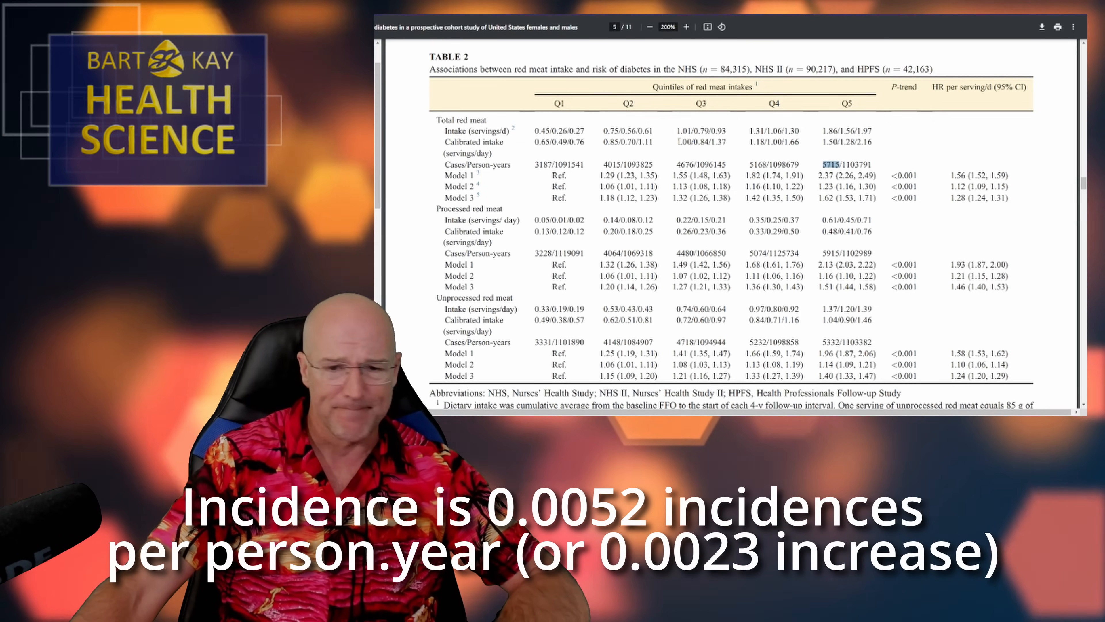
scroll(down, 3)
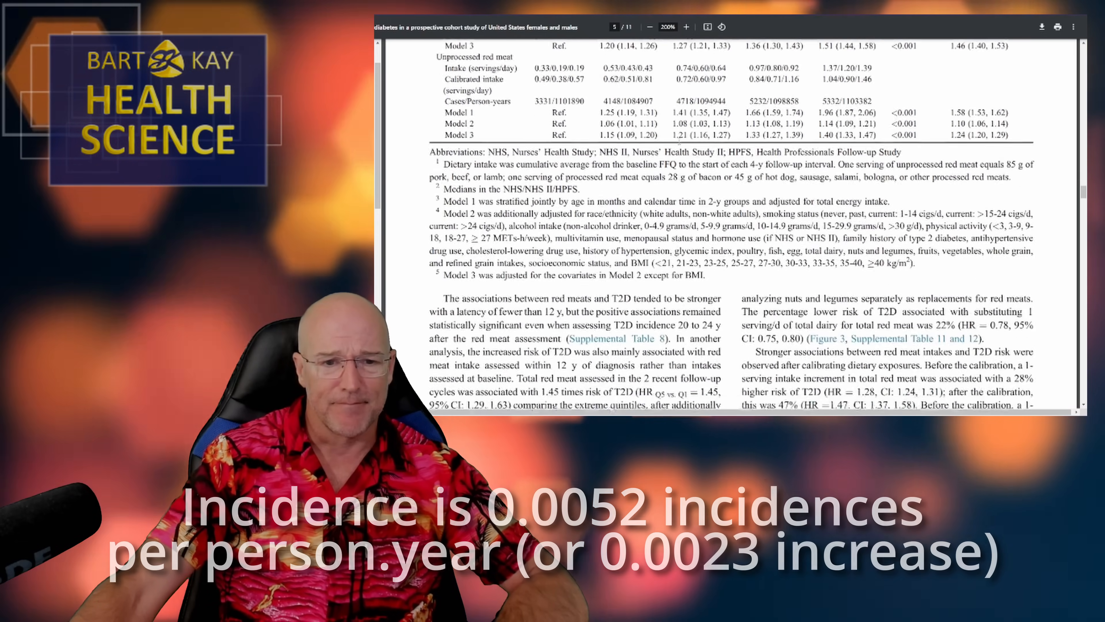
scroll(down, 3)
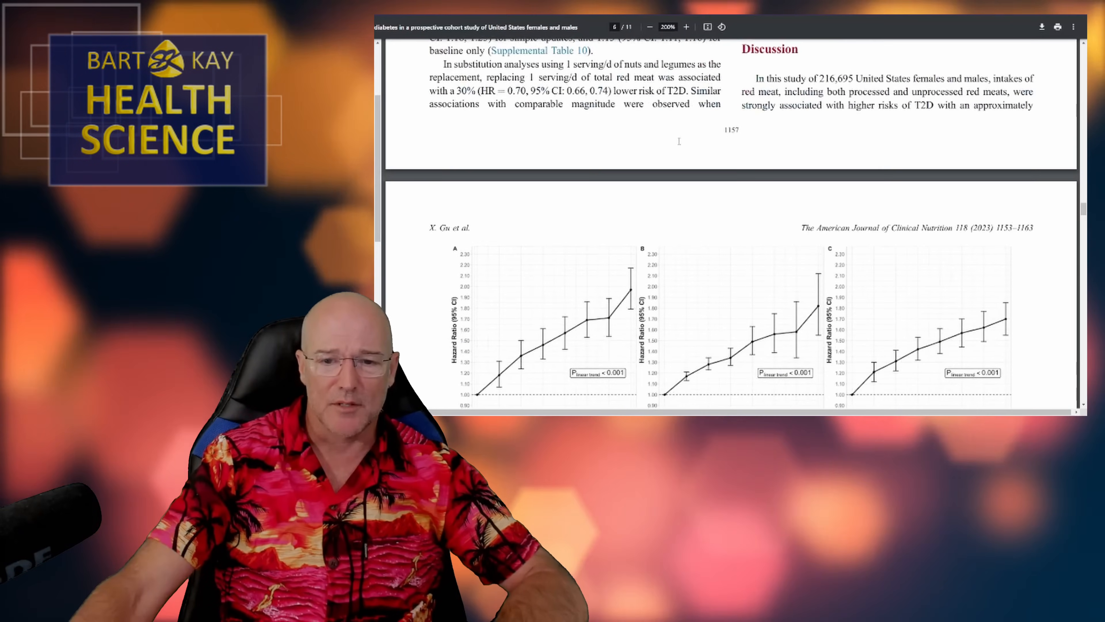
scroll(down, 3)
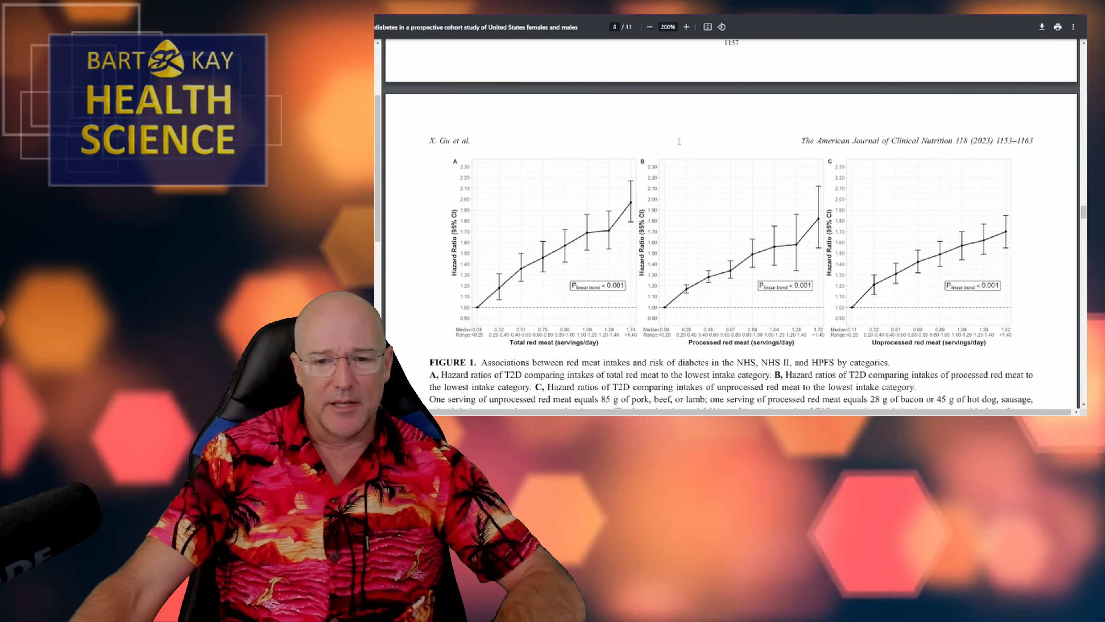
scroll(down, 3)
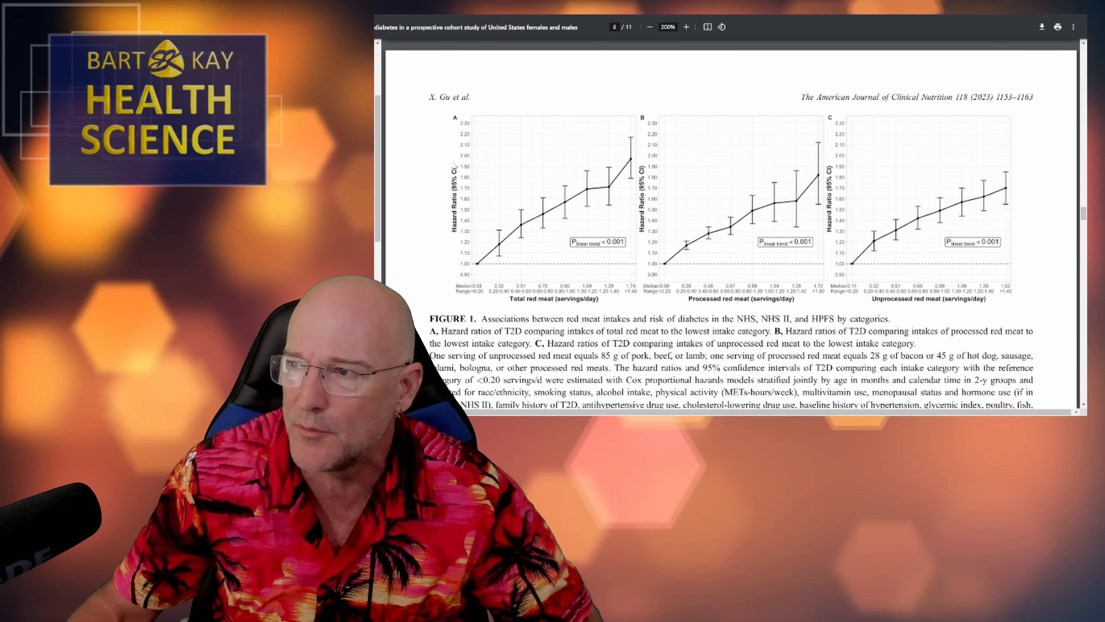
scroll(down, 3)
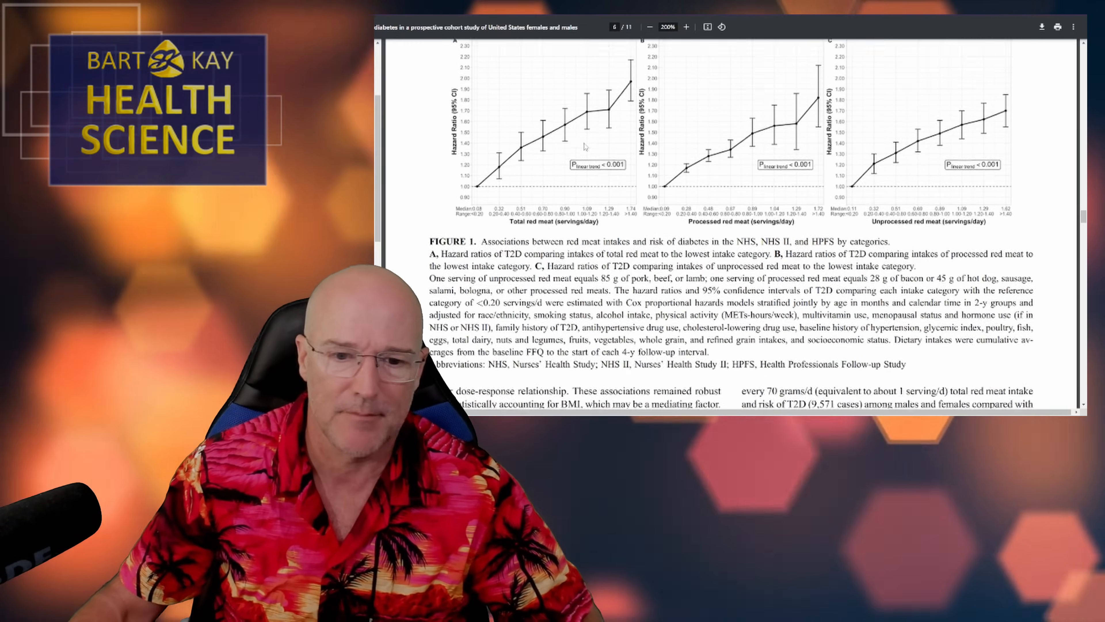
scroll(down, 3)
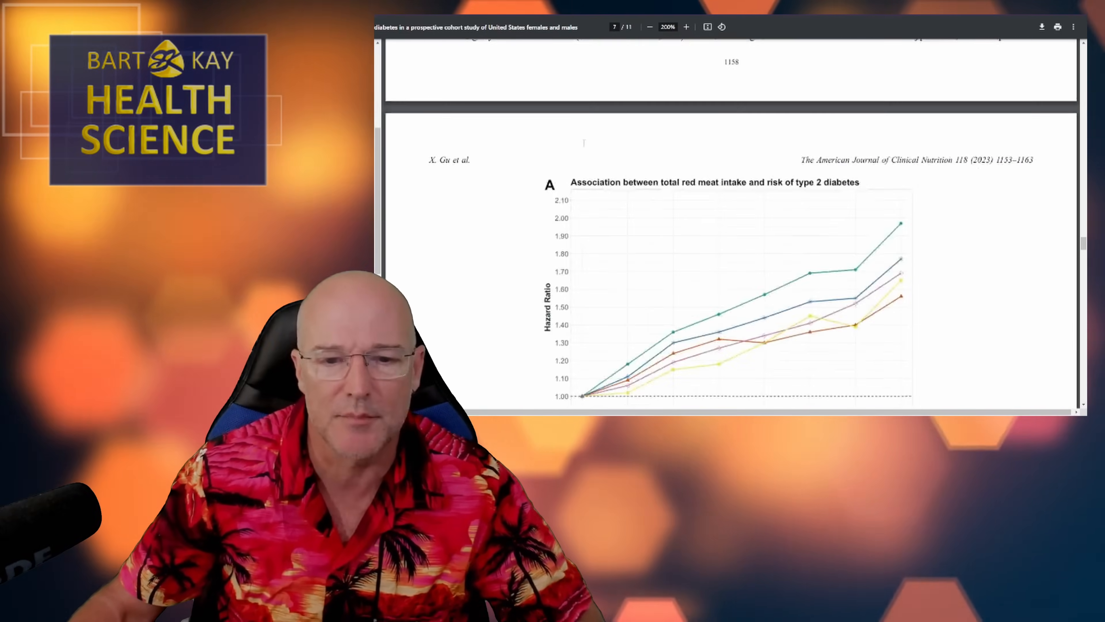
scroll(down, 3)
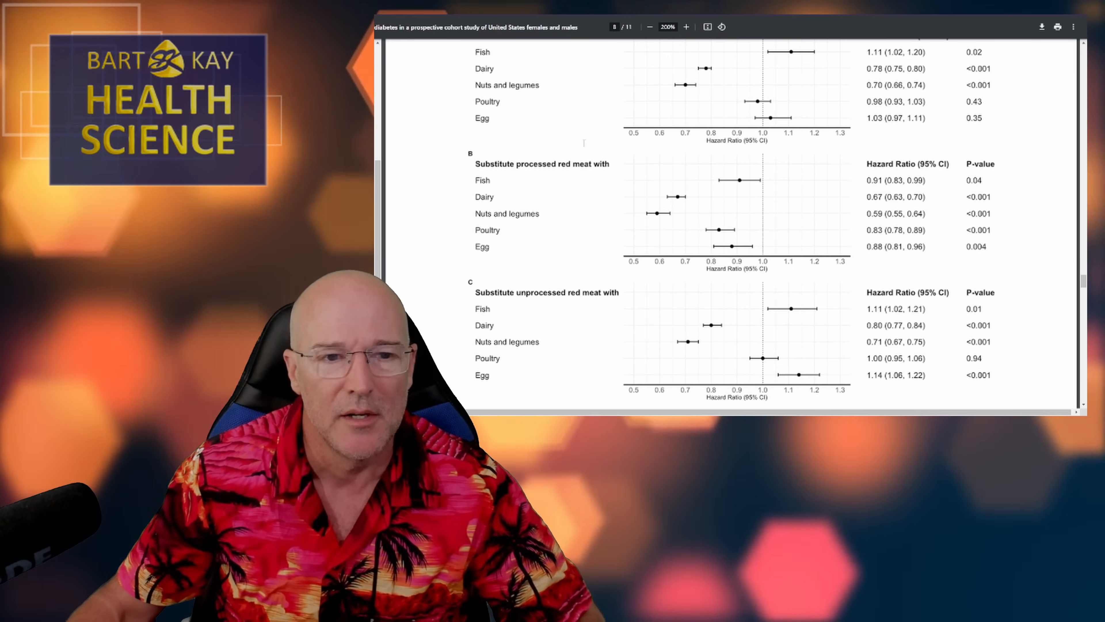
scroll(up, 3)
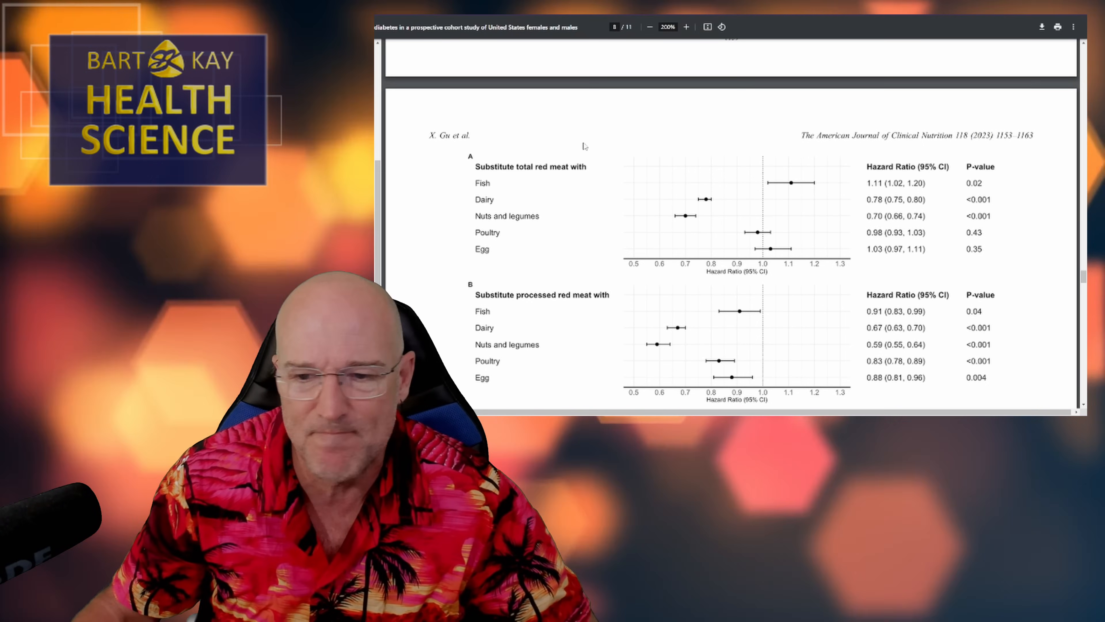
scroll(down, 3)
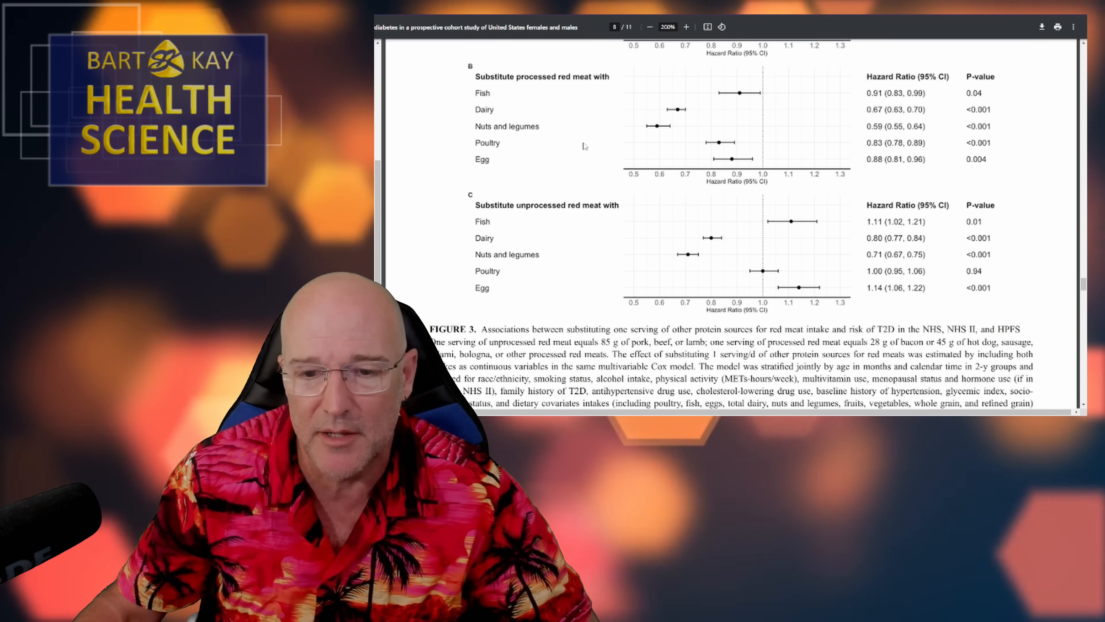
scroll(down, 3)
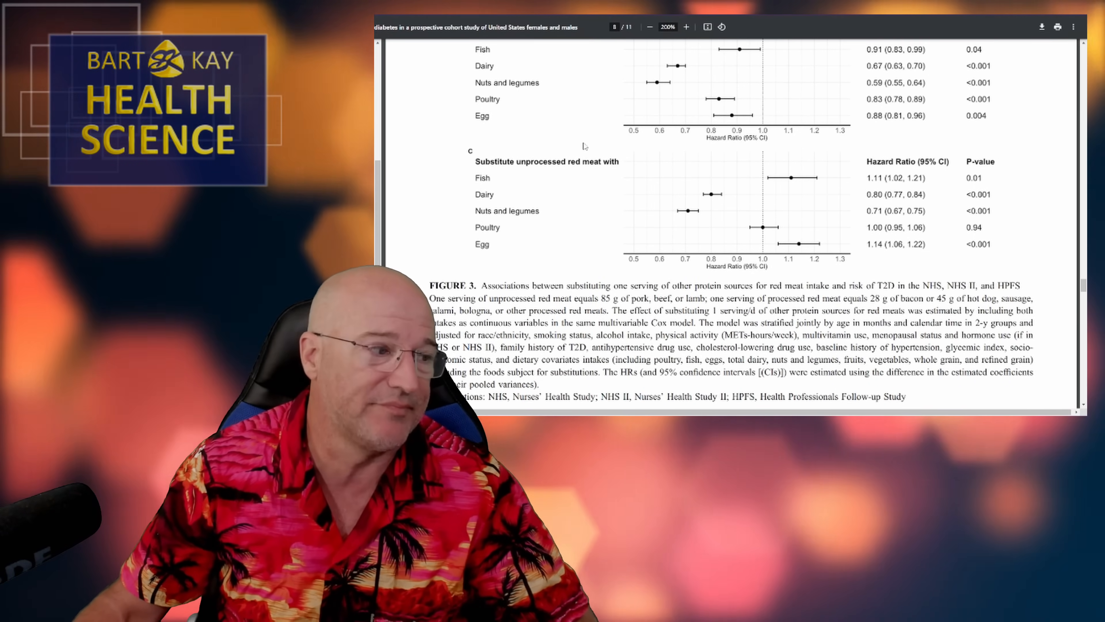
scroll(up, 3)
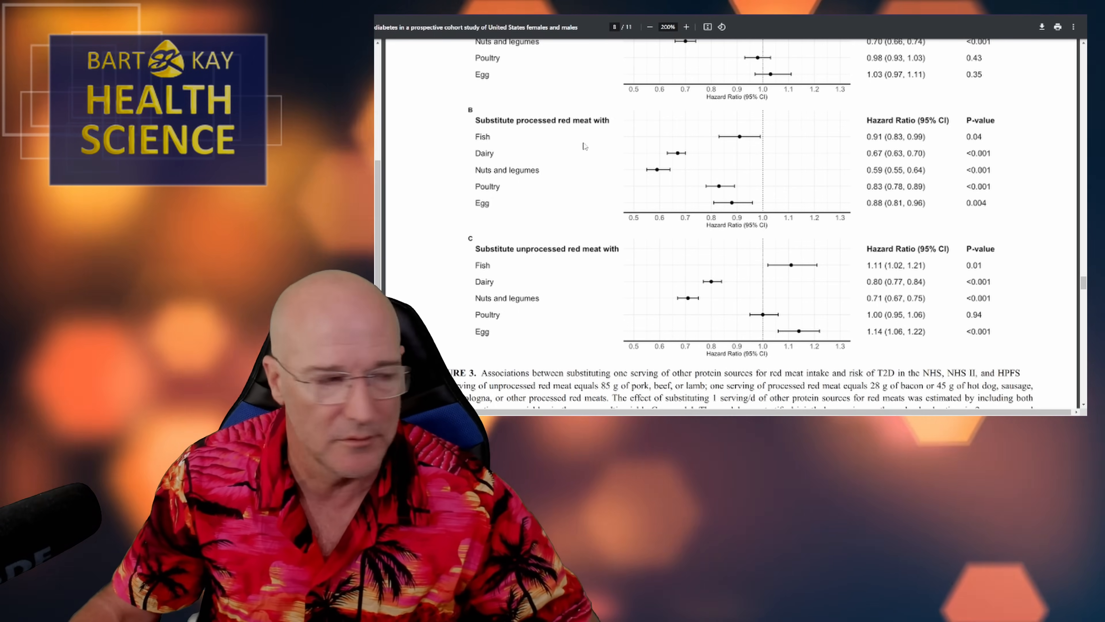
scroll(down, 3)
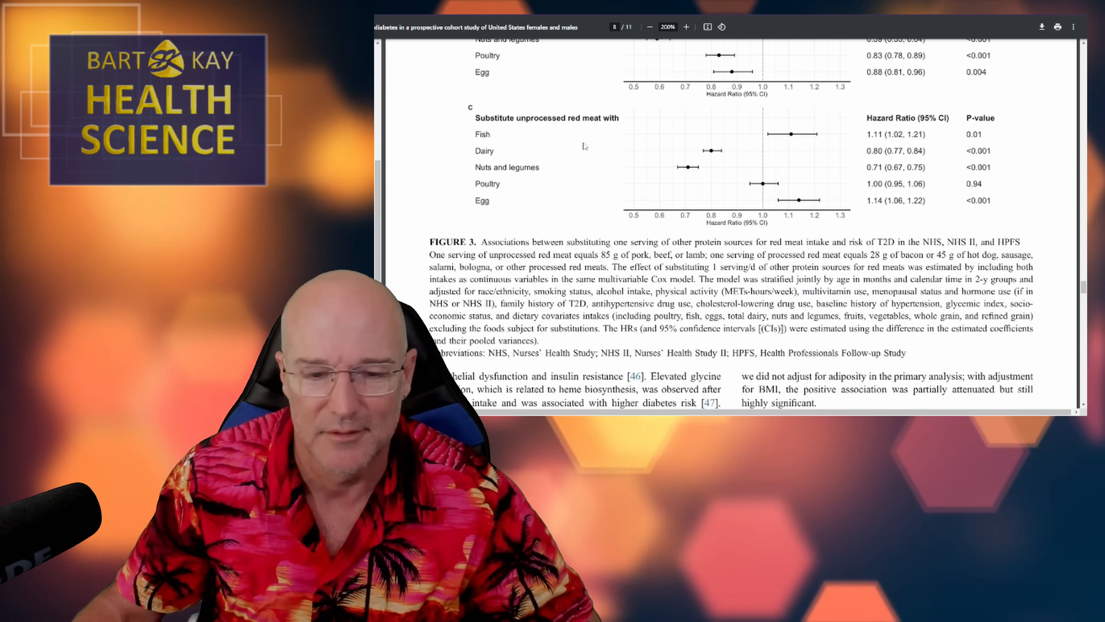
scroll(down, 3)
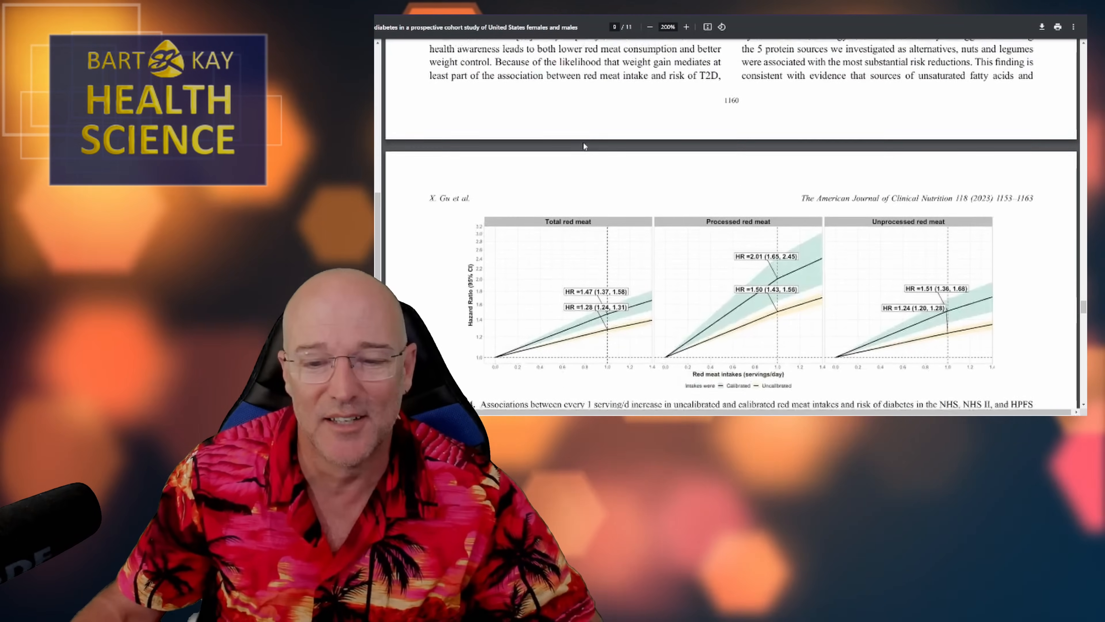
scroll(down, 3)
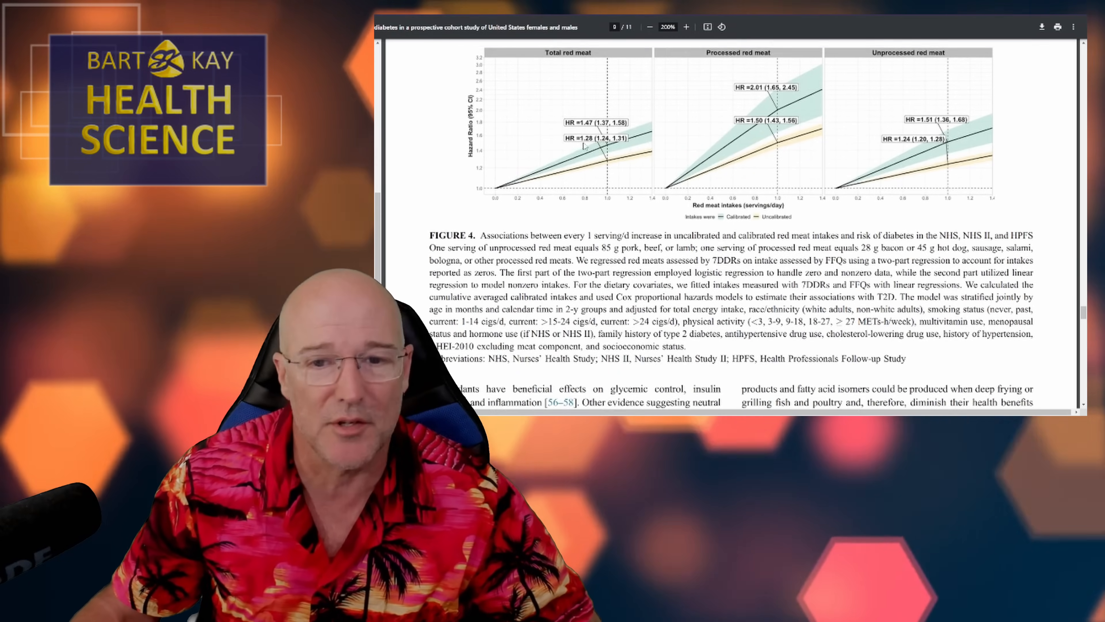
scroll(up, 3)
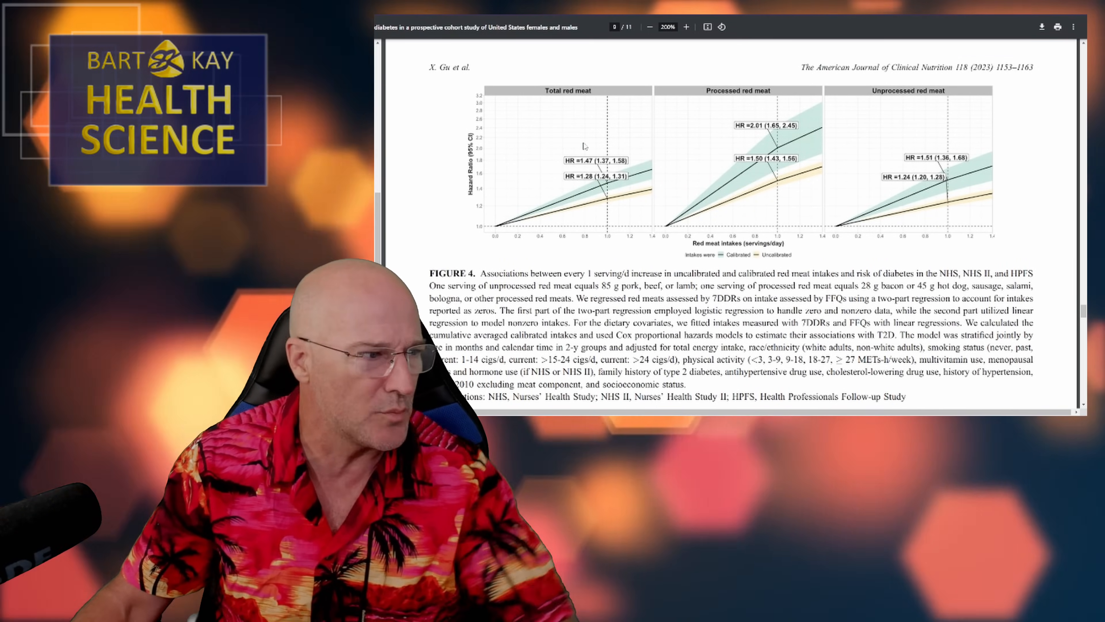
scroll(down, 3)
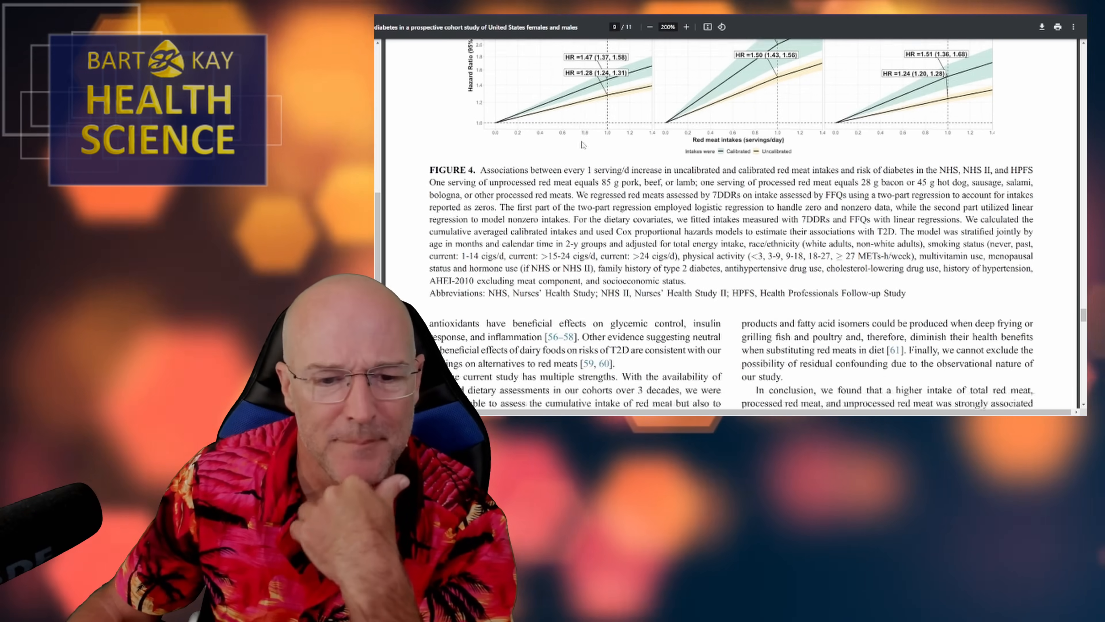
scroll(down, 3)
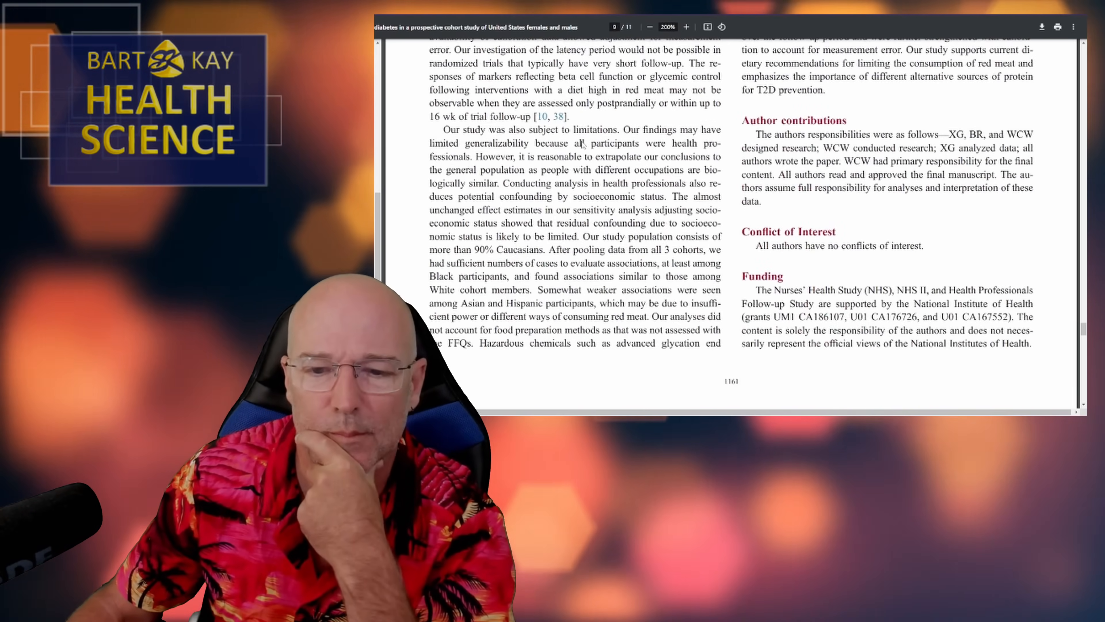
scroll(down, 3)
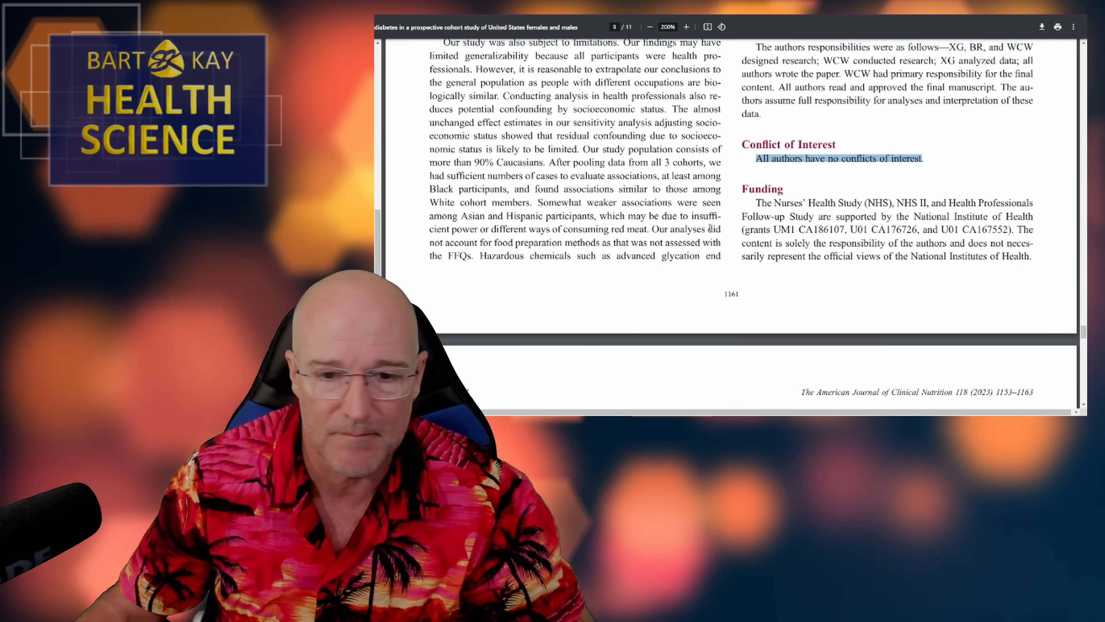
scroll(down, 3)
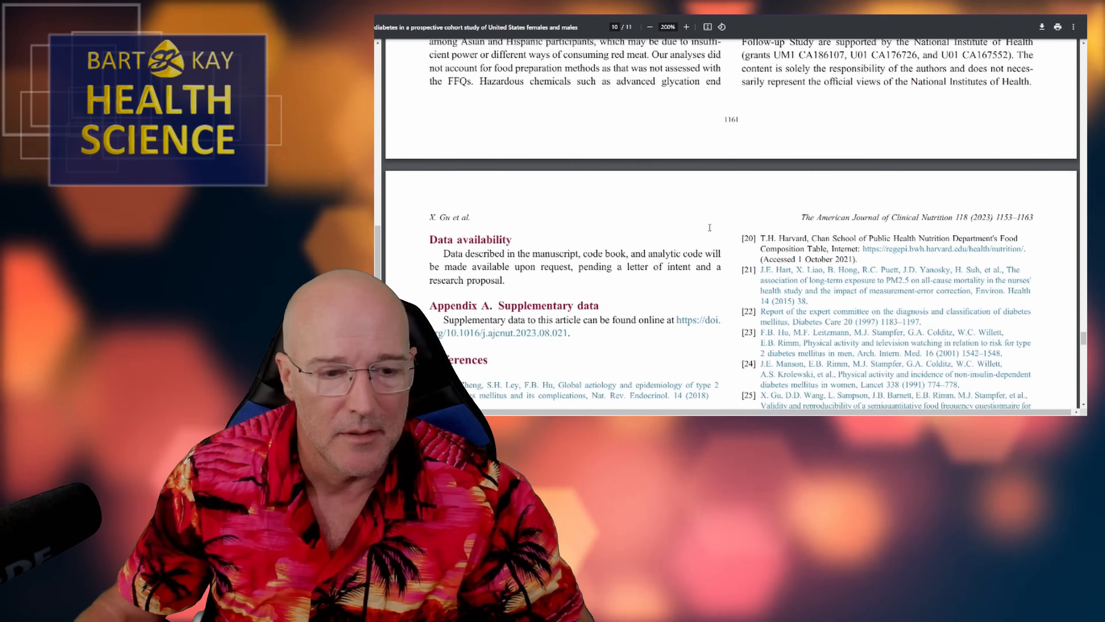
scroll(down, 3)
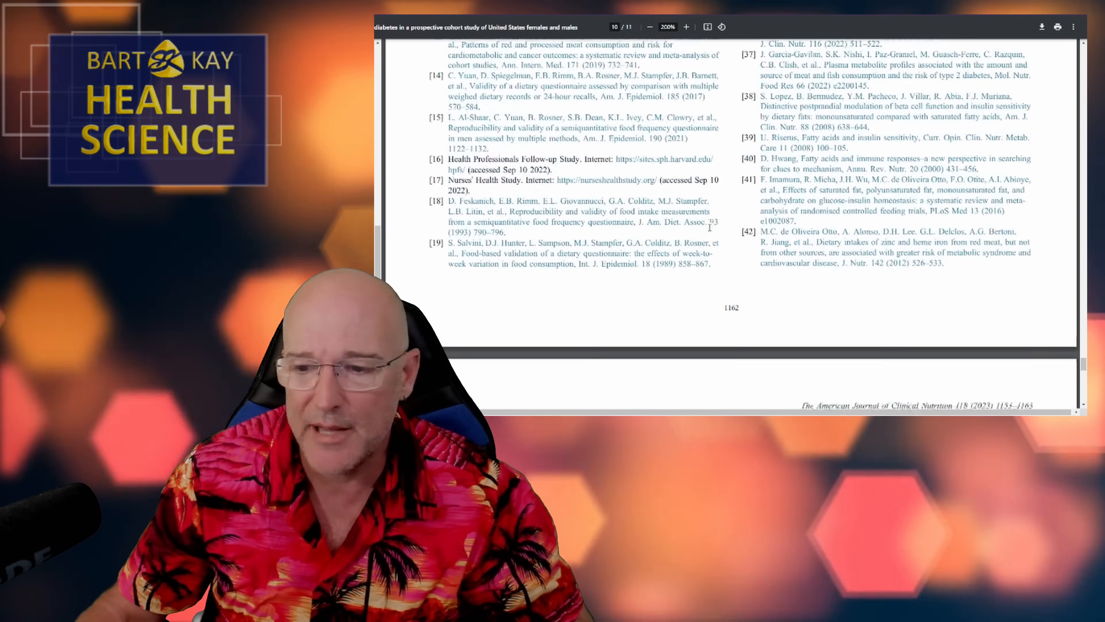
scroll(down, 3)
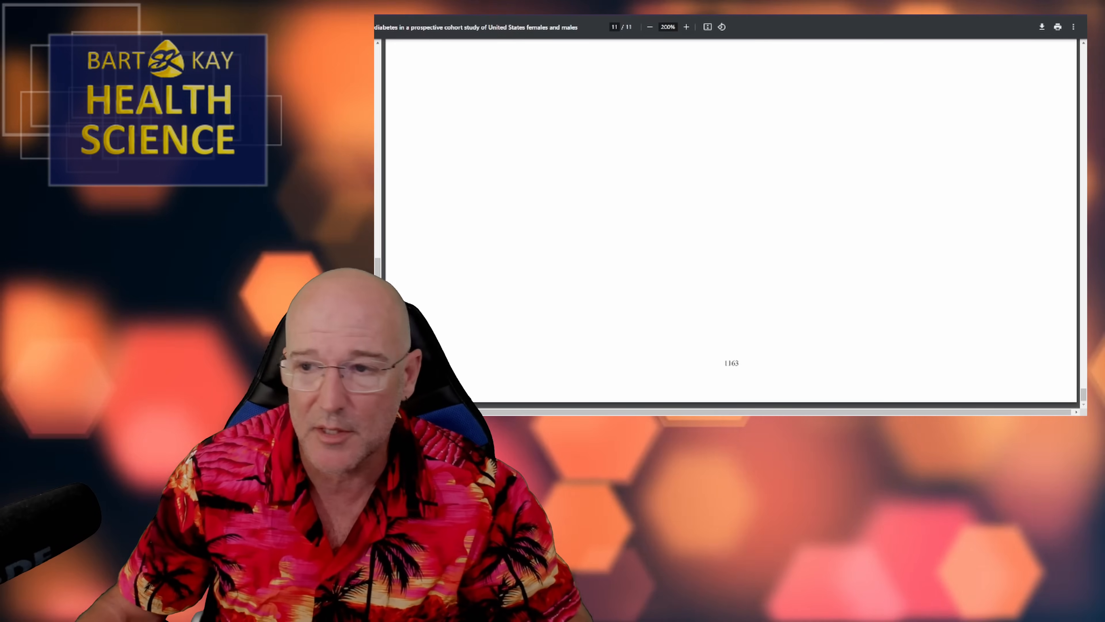